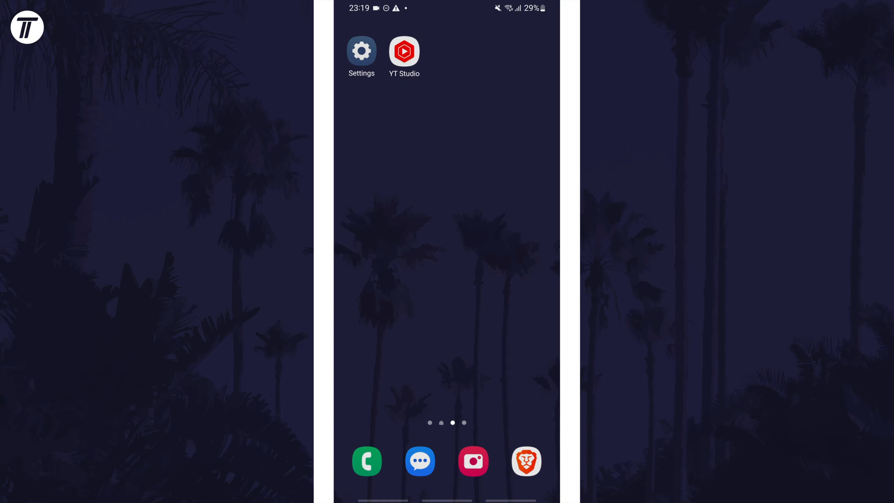
Step: Choose Uninstall for YT Studio from the home screen and confirm with OK
left_click(404, 48)
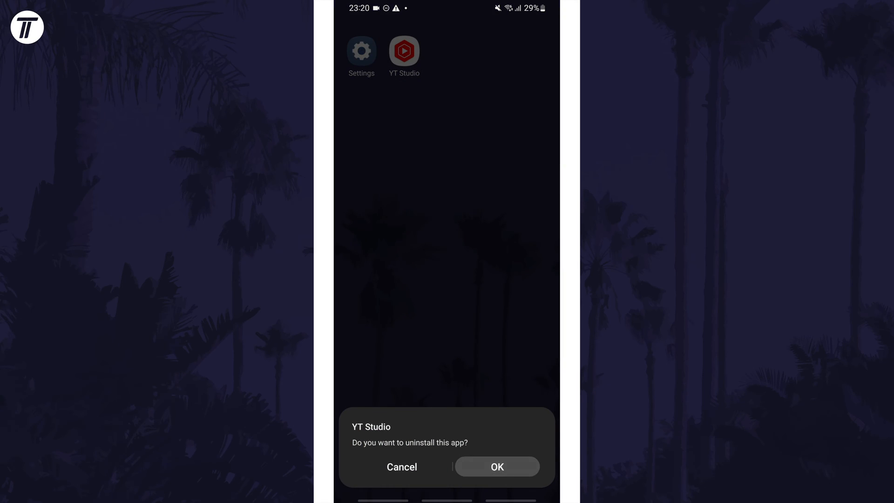
left_click(403, 466)
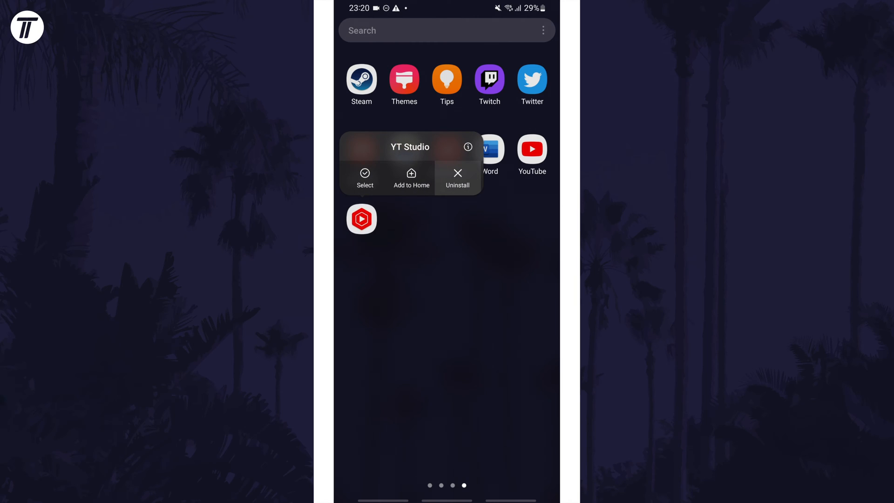
Step: Choose Uninstall for YT Studio in the app drawer and confirm with OK
left_click(457, 177)
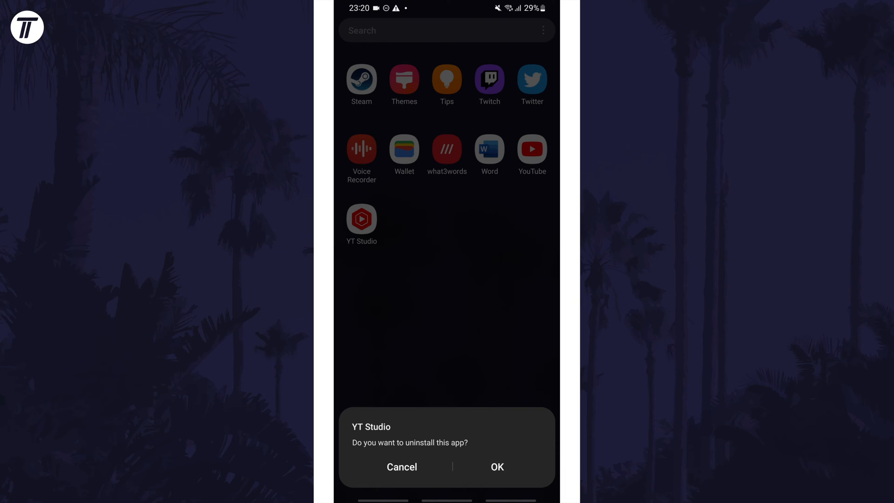
left_click(402, 467)
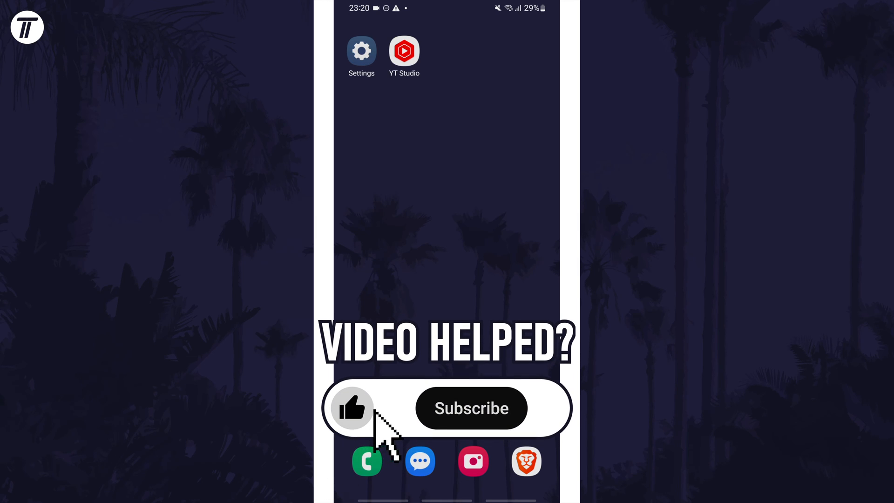
Step: Return to the home screen where the YT Studio icon remains
left_click(471, 408)
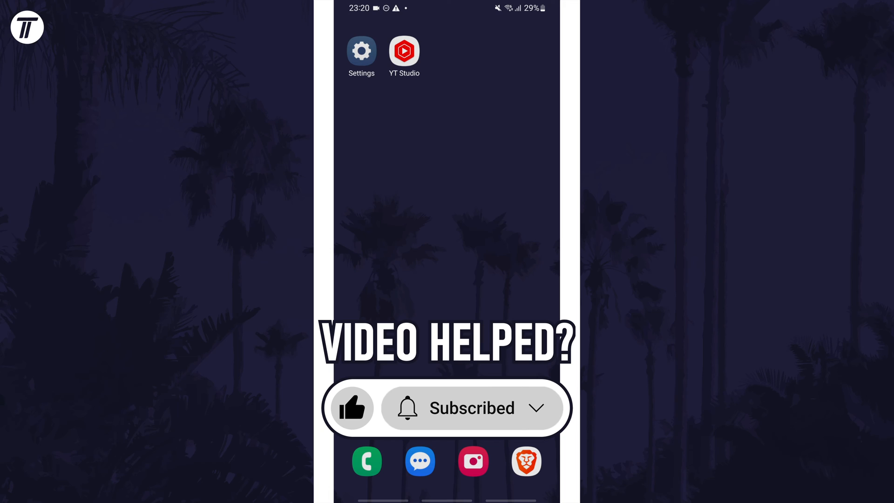